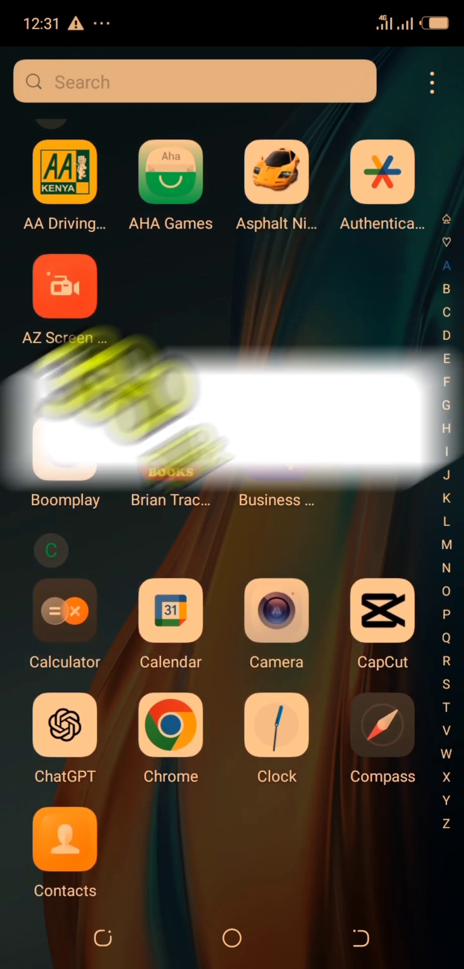
# - Search 'pixellab' in the Play Store and launch the installed PixelLab app
pyautogui.scroll(3)
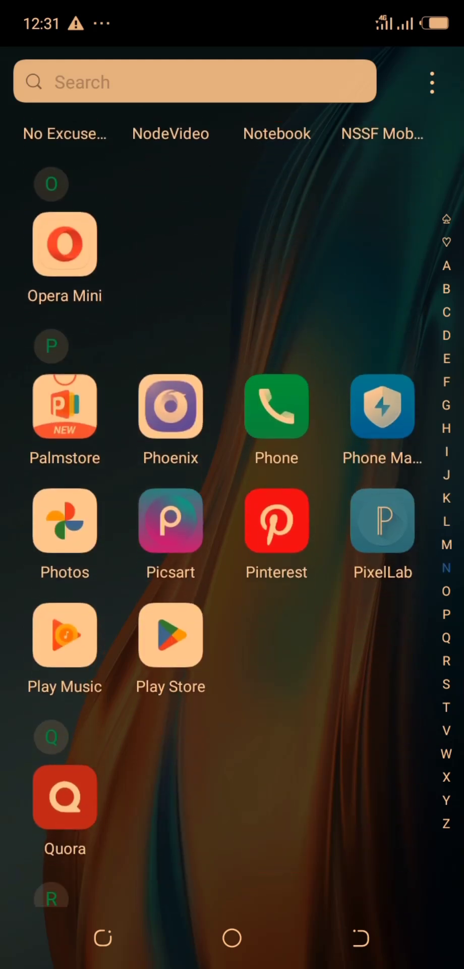
pyautogui.scroll(3)
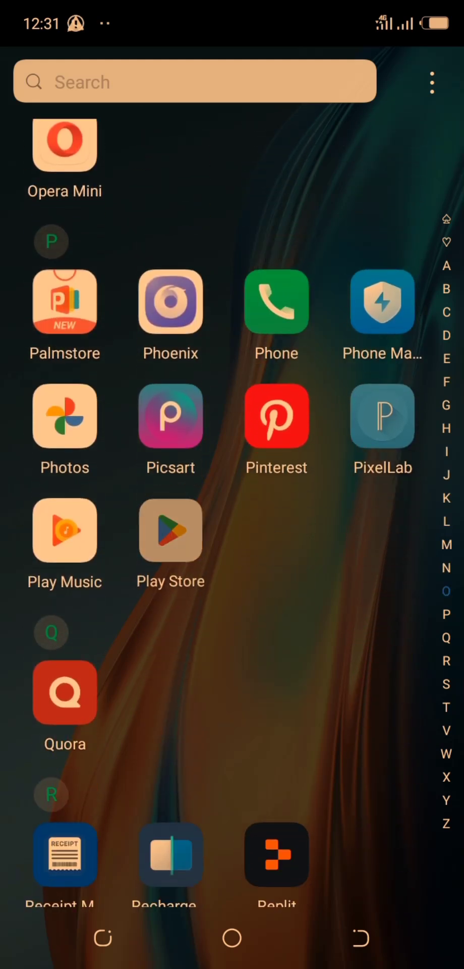
pyautogui.click(170, 530)
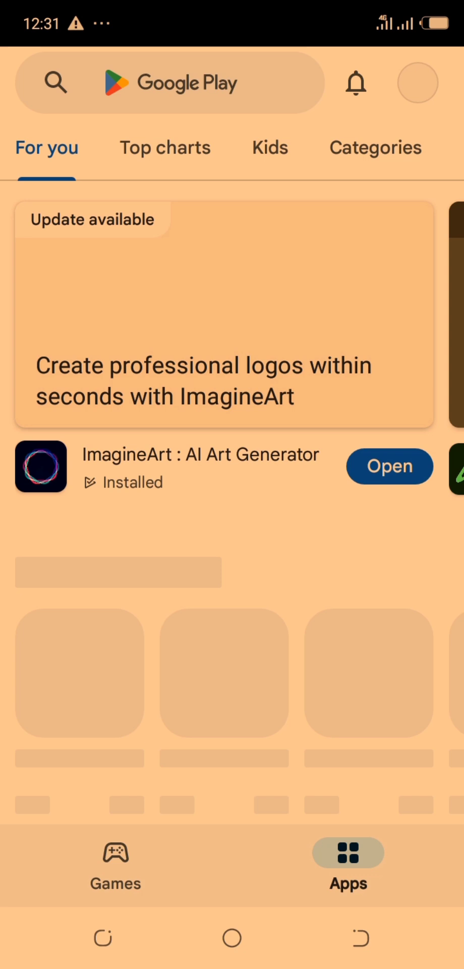
pyautogui.write('pi')
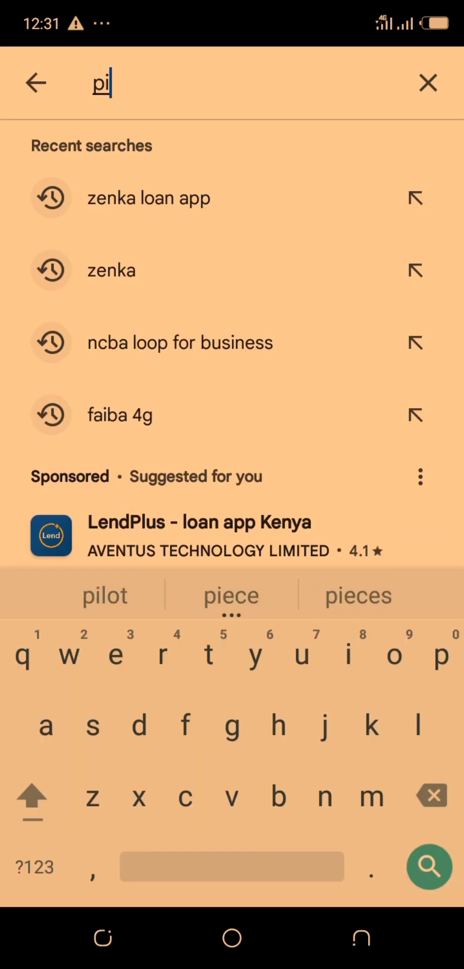
pyautogui.write('xe')
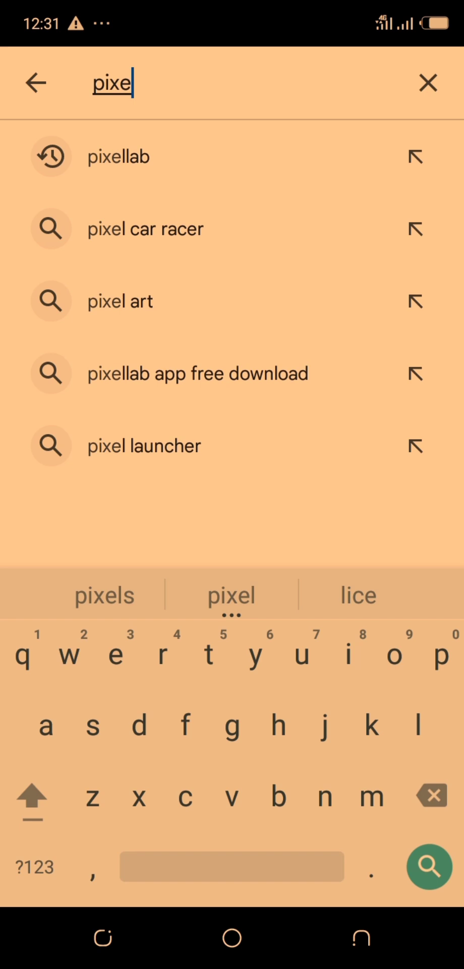
pyautogui.click(118, 156)
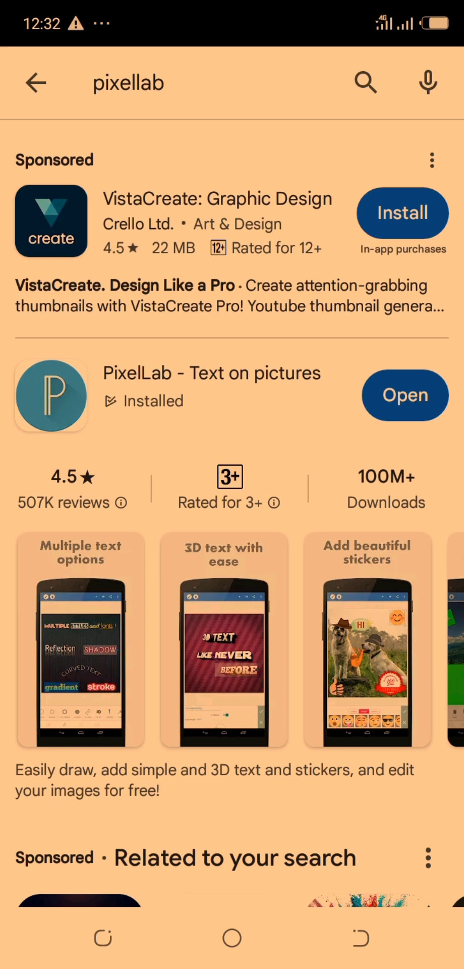
pyautogui.click(406, 394)
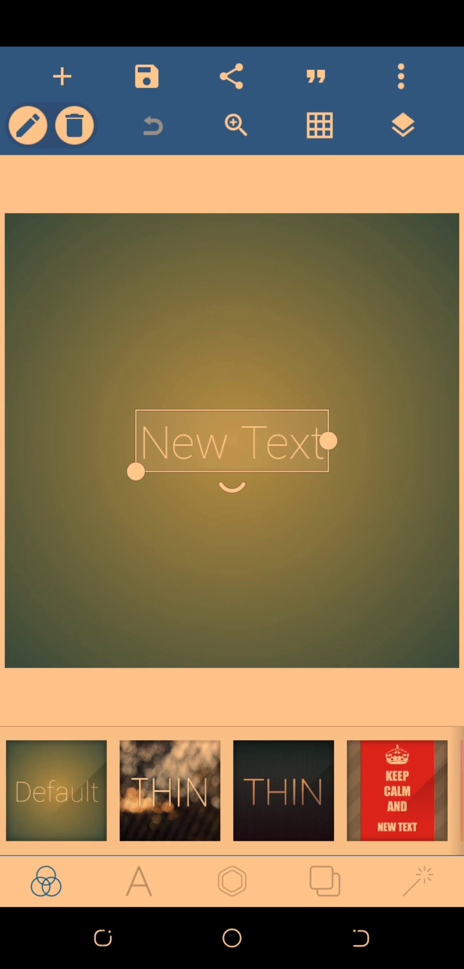
# - Browse the text style preset strip left and right before clearing the default canvas
pyautogui.hscroll(-3)
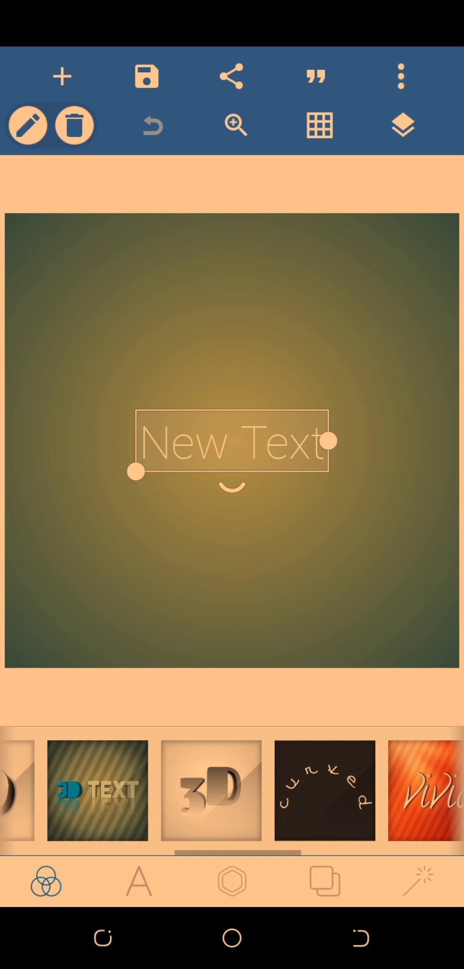
pyautogui.hscroll(3)
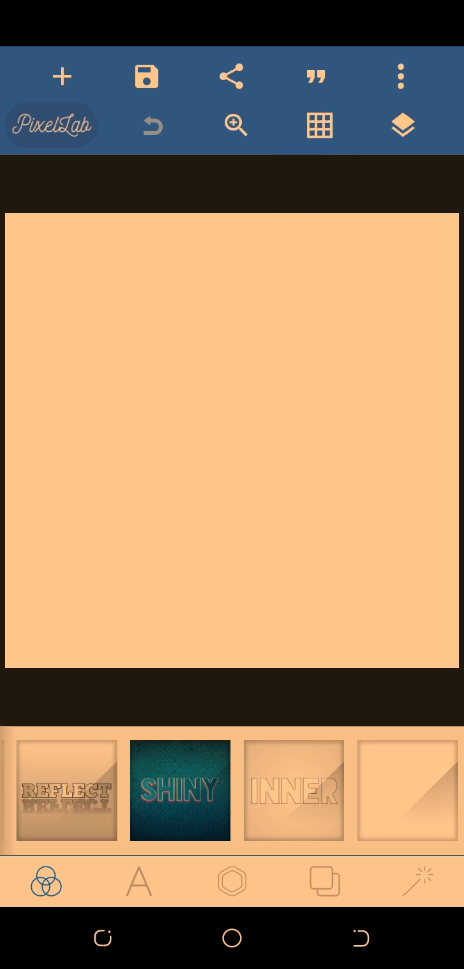
# - Set a custom image size of width 300 and height 250 via the ⋮ menu
pyautogui.click(400, 76)
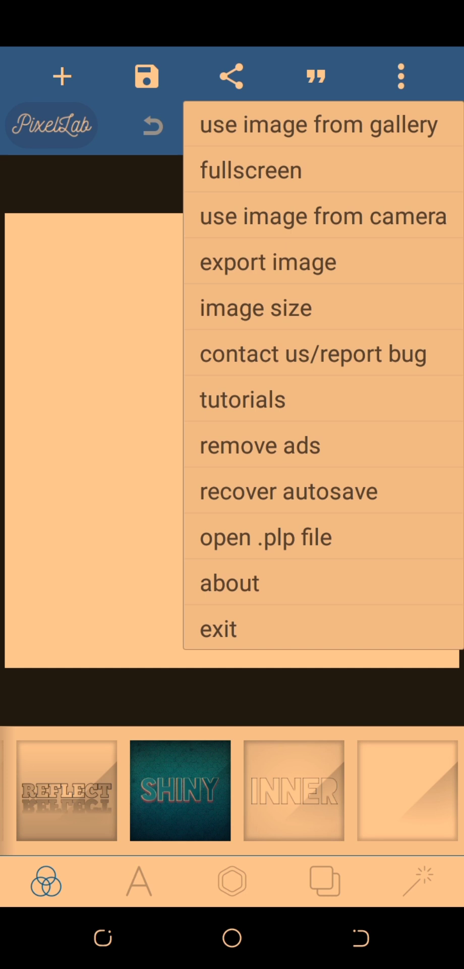
pyautogui.click(256, 307)
pyautogui.write('300')
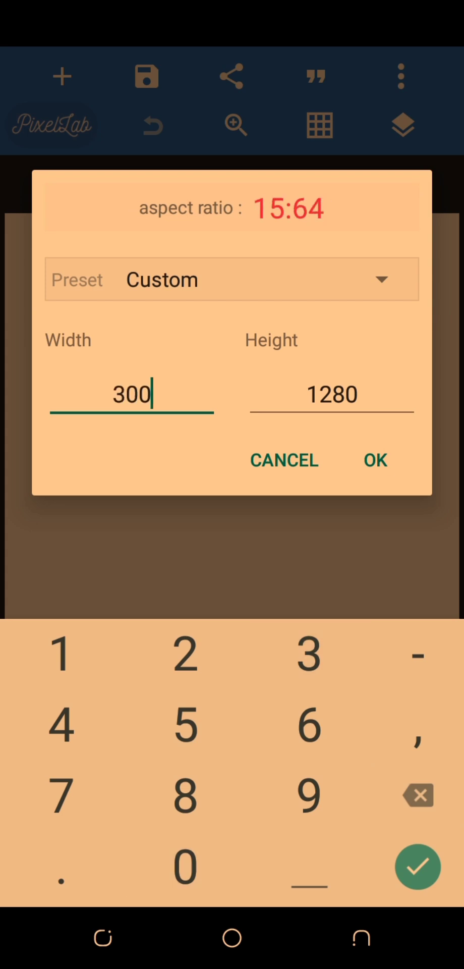
pyautogui.click(416, 795)
pyautogui.write('250')
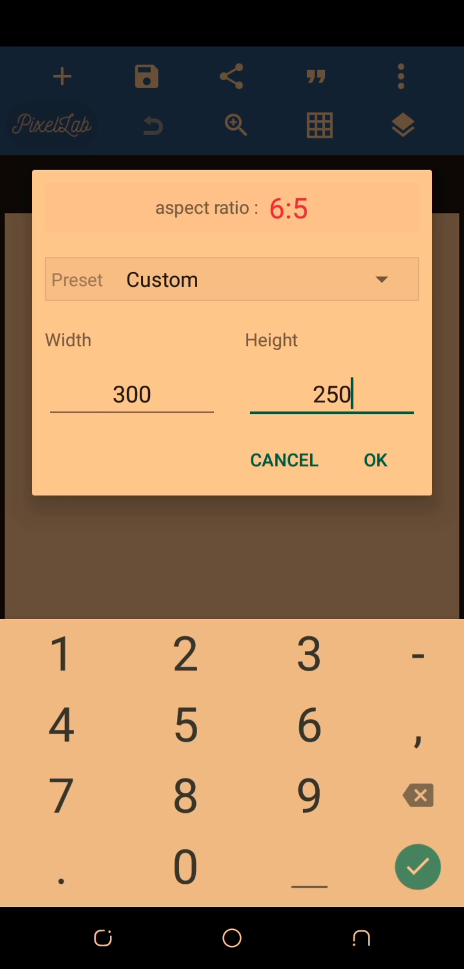
pyautogui.click(61, 76)
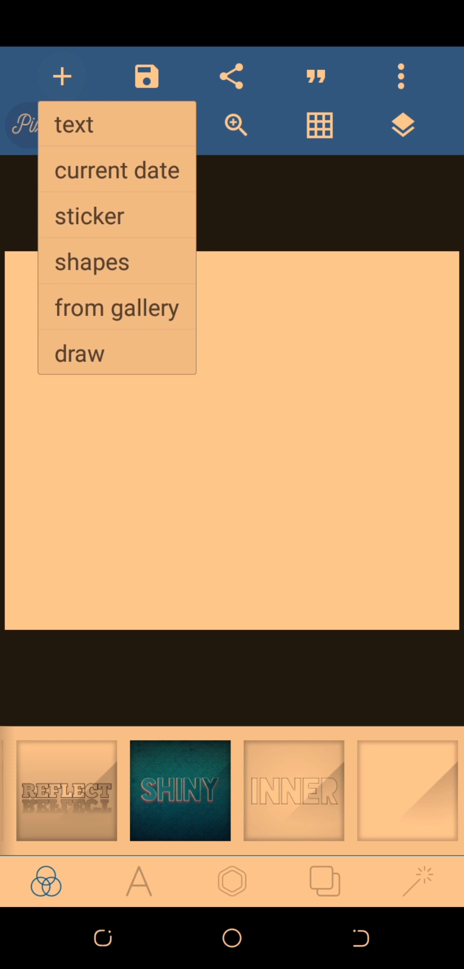
# - Import the portrait photo from Recent, keep its crop, and stretch it to fill the canvas
pyautogui.click(116, 307)
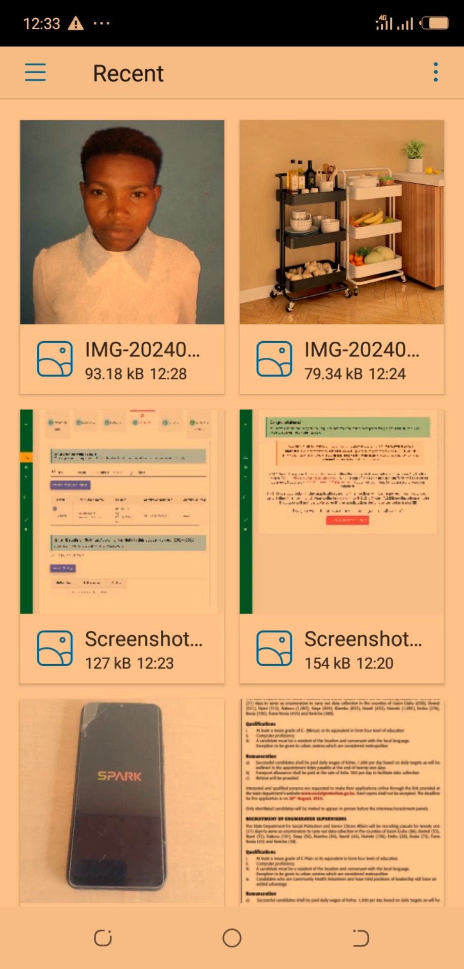
pyautogui.click(122, 224)
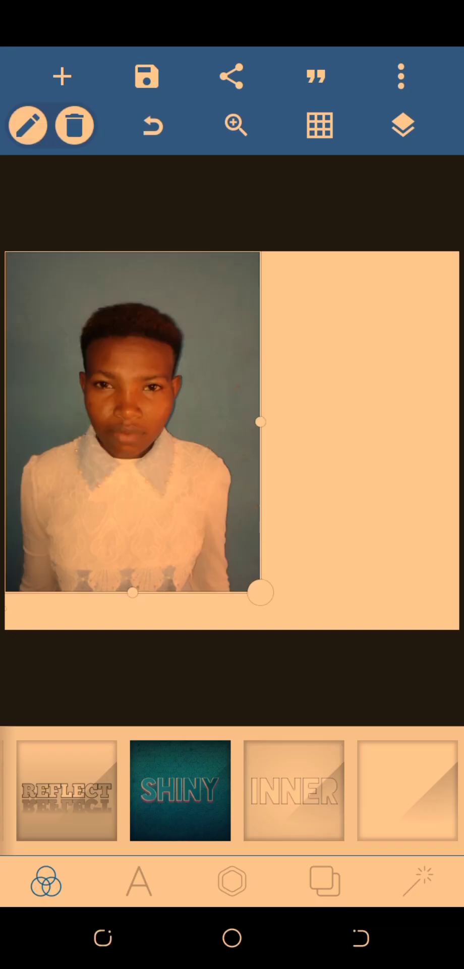
pyautogui.click(235, 126)
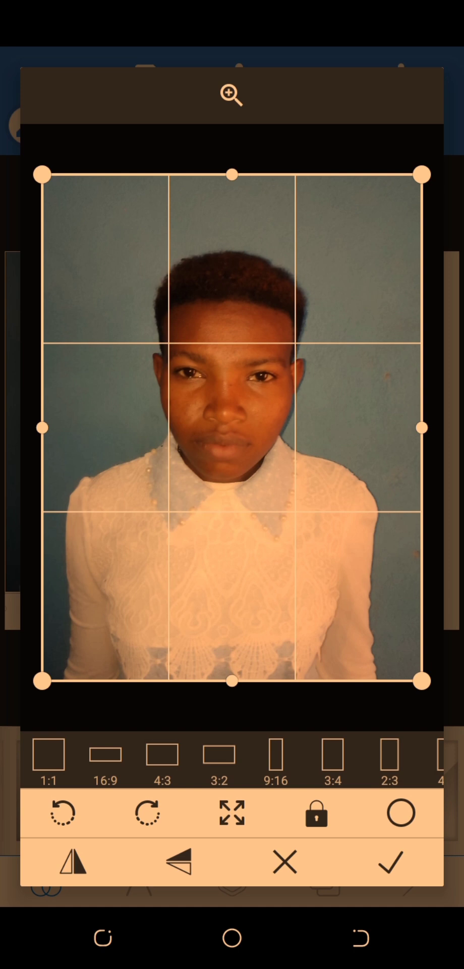
pyautogui.click(389, 864)
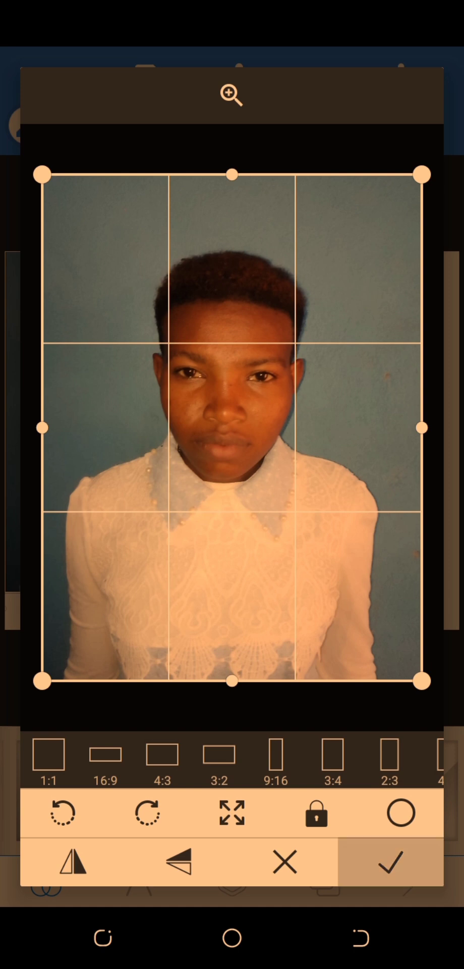
pyautogui.click(389, 862)
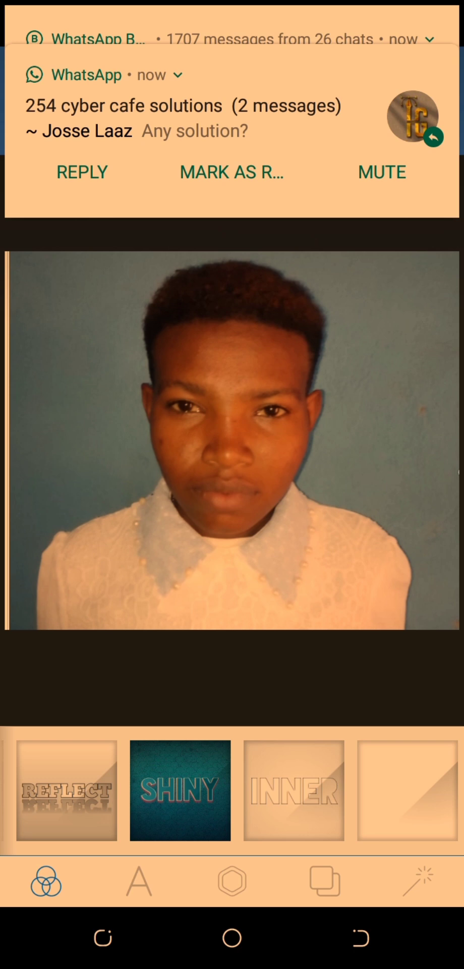
# - Use the floppy-disk icon to show the save as project / save as image choices
pyautogui.click(423, 40)
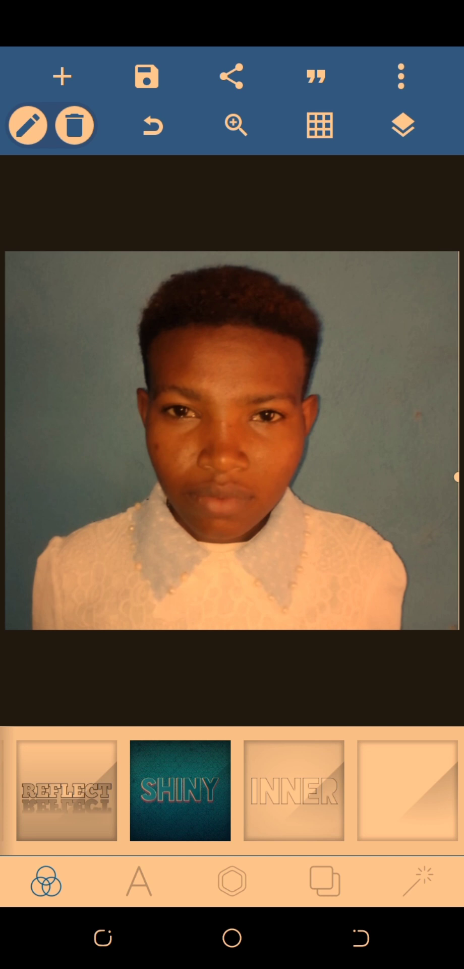
pyautogui.click(147, 76)
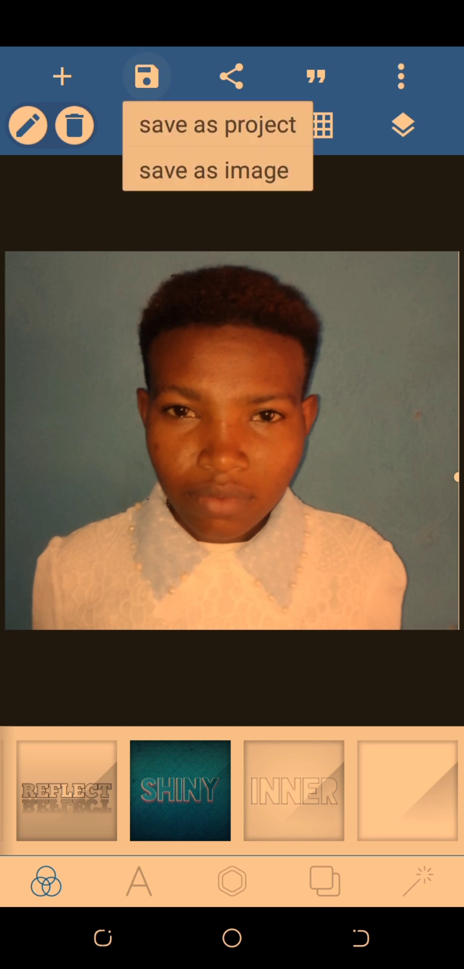
# - Save as image in jpg at 300×250 with a chosen quality level to the gallery
pyautogui.click(213, 170)
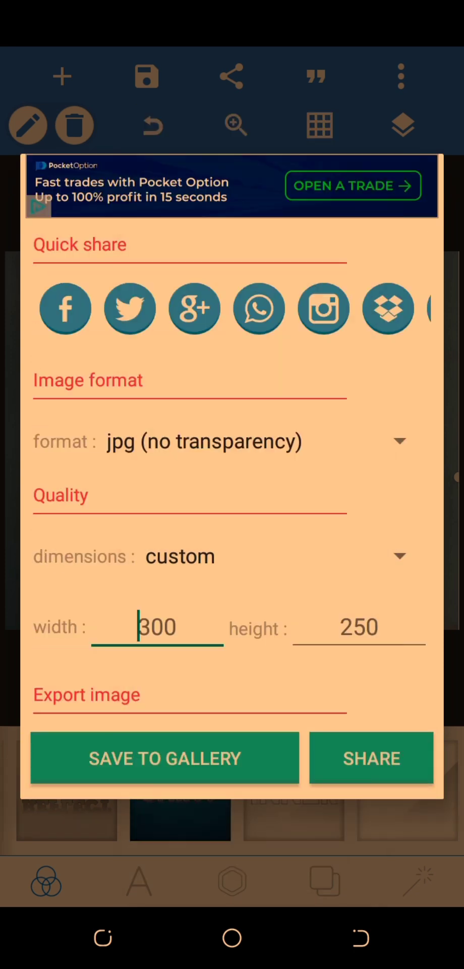
pyautogui.click(398, 555)
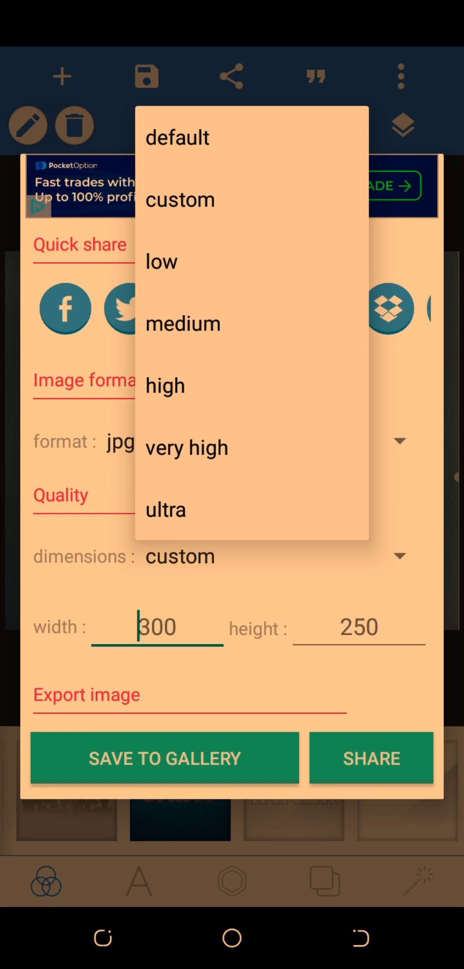
pyautogui.click(183, 323)
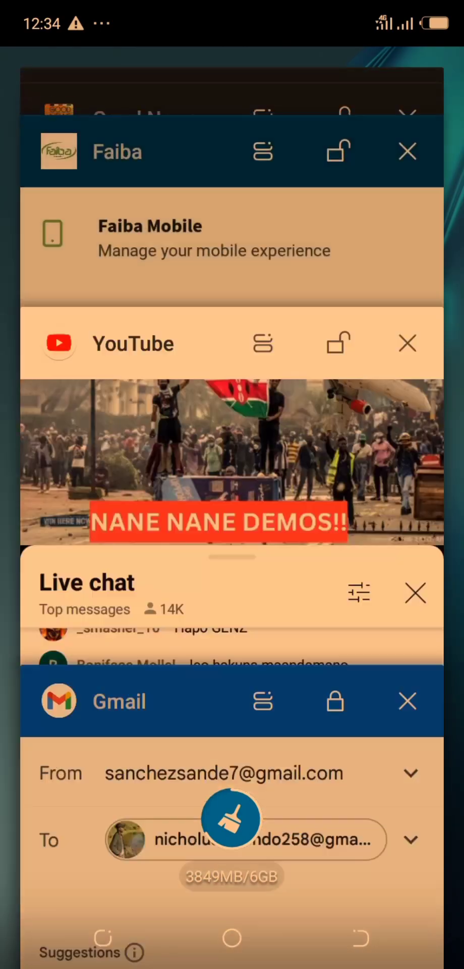
# - Leave recents and scroll the app drawer to reach the Gallery app
pyautogui.click(232, 938)
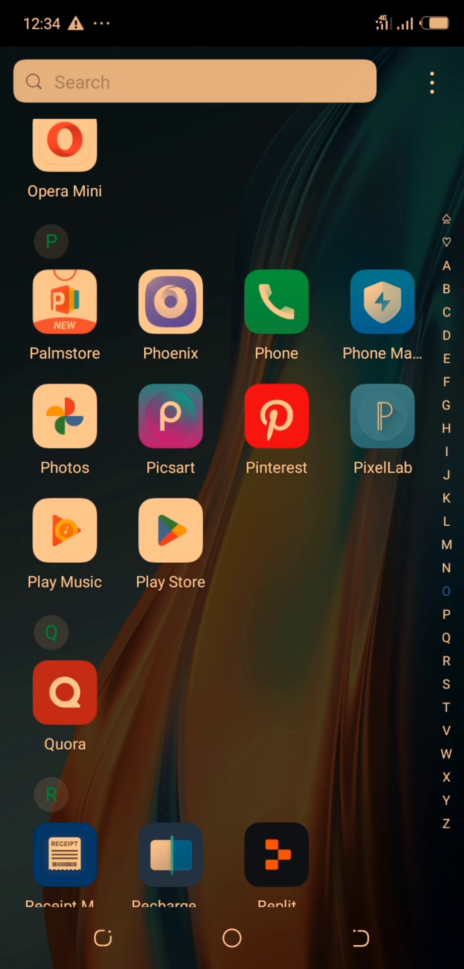
pyautogui.scroll(-3)
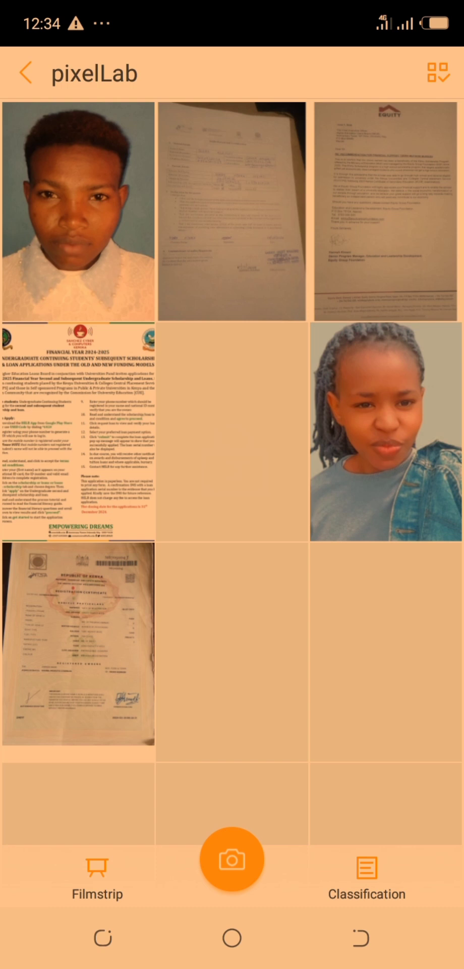
# - Open the exported portrait and show its details: 1280×1066 jpg, 395 kB
pyautogui.click(78, 212)
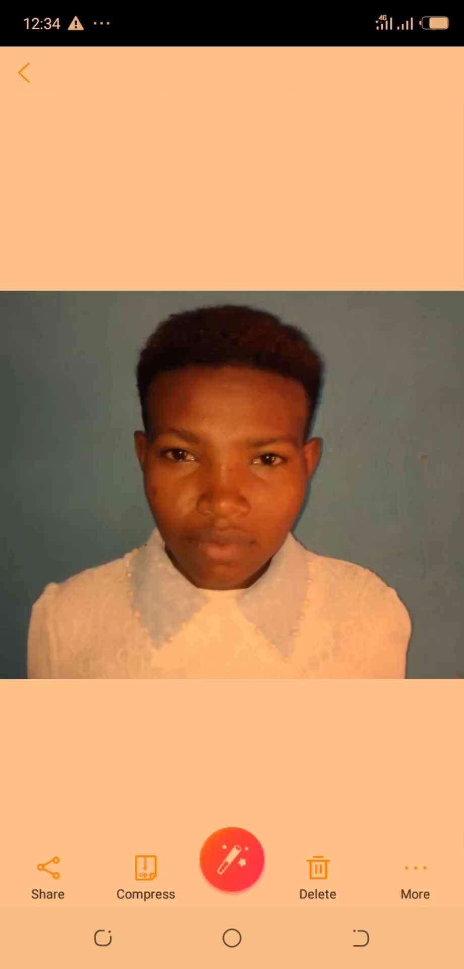
pyautogui.click(414, 877)
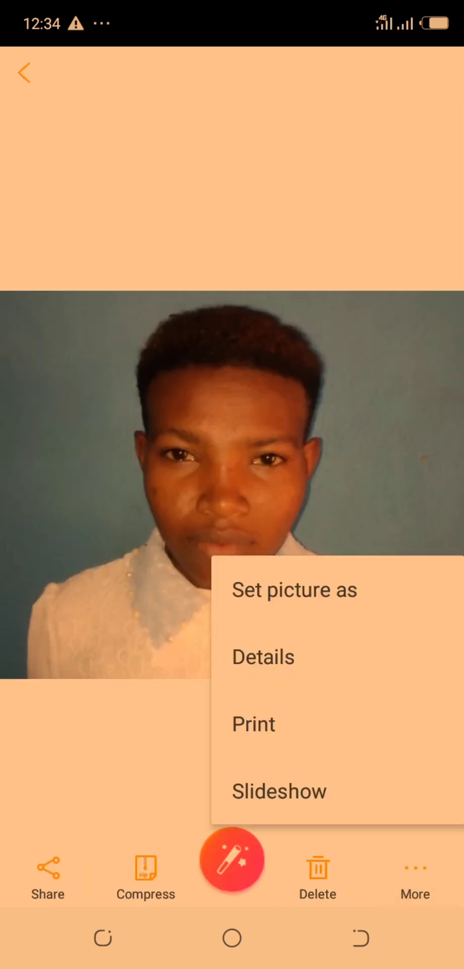
pyautogui.click(263, 656)
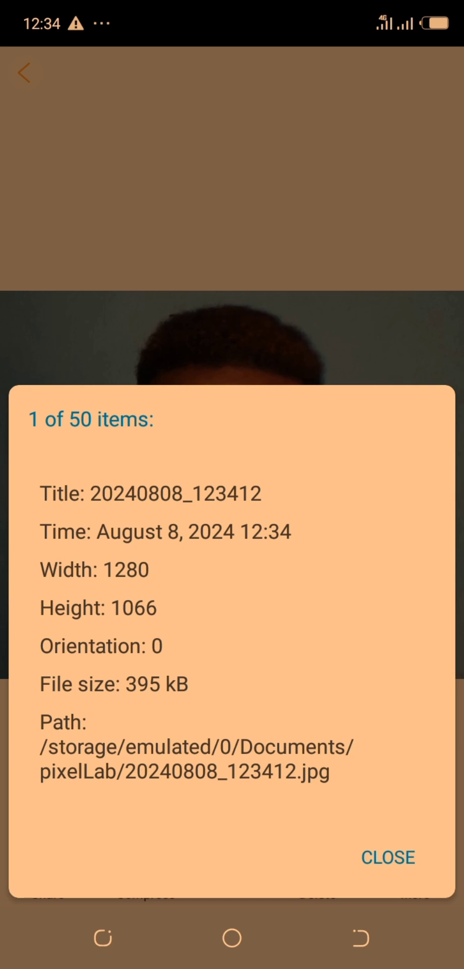